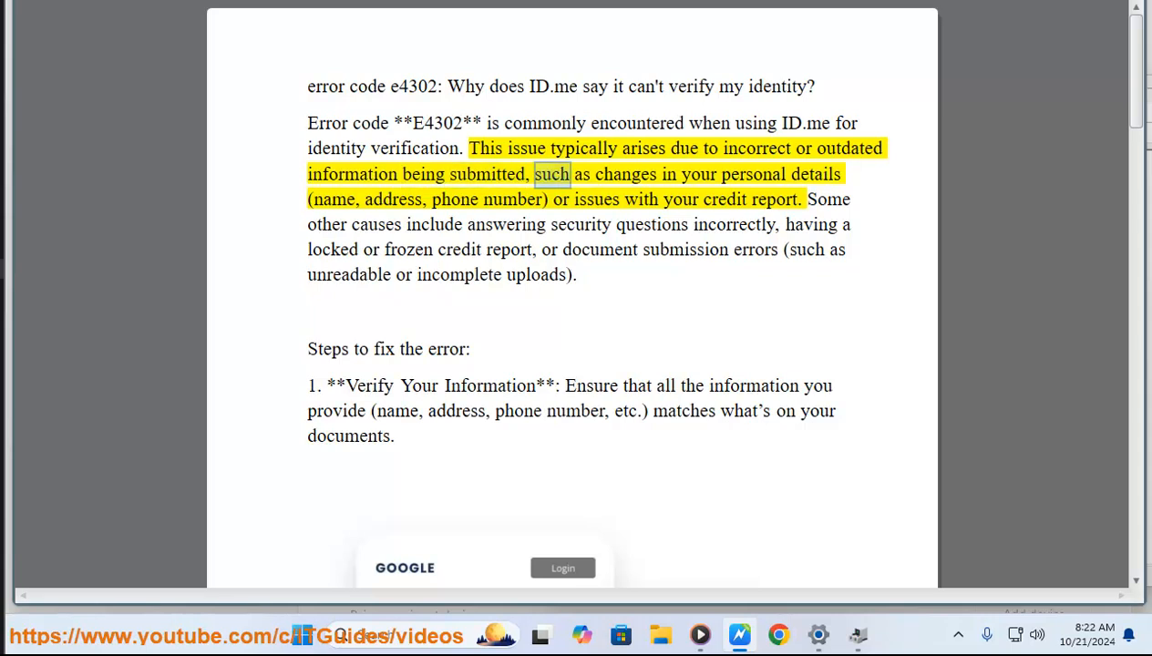
# - Read fix step 1 of the ID.me E4302 document, highlighting words by double-clicking
pyautogui.doubleClick(333, 200)
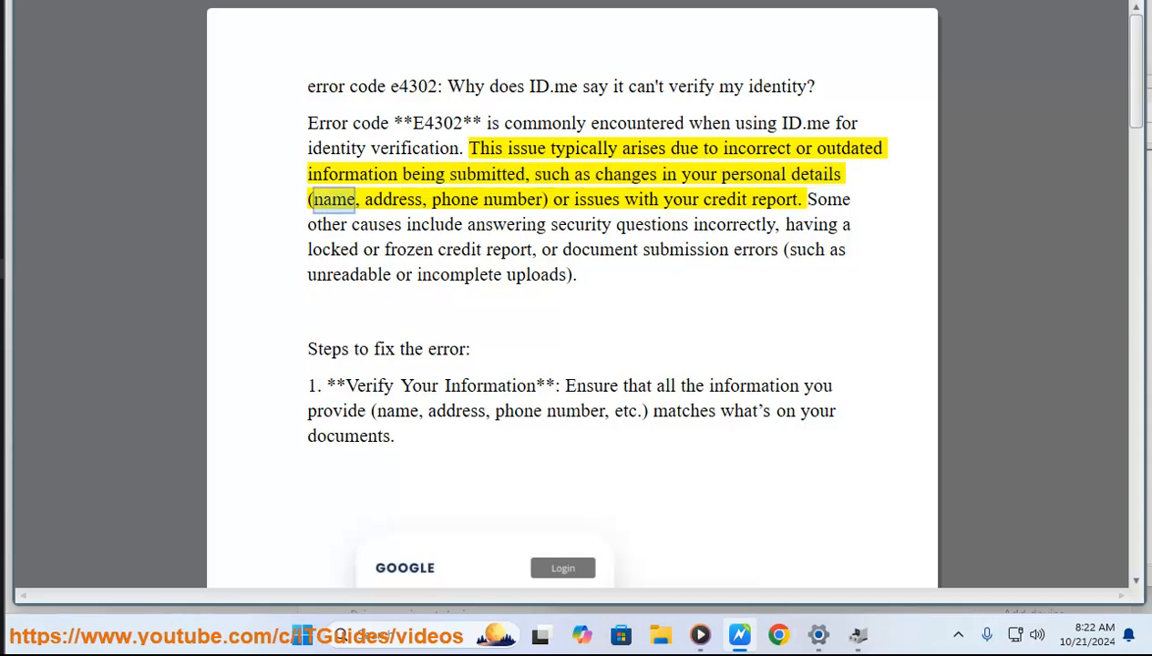
pyautogui.doubleClick(513, 200)
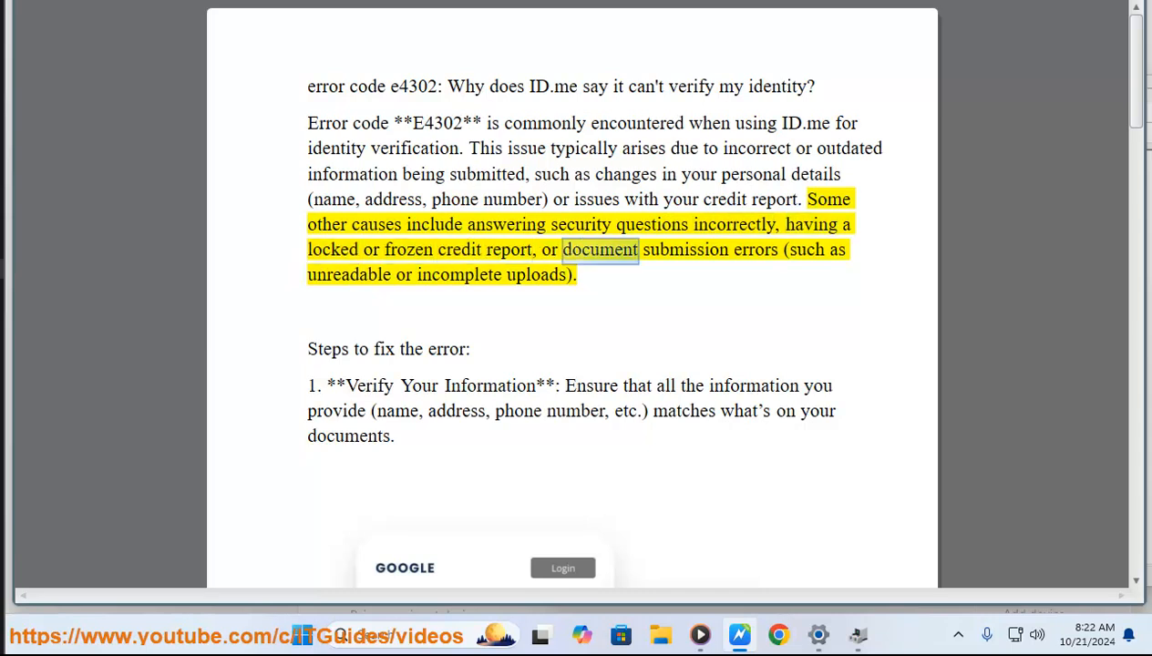
pyautogui.doubleClick(349, 275)
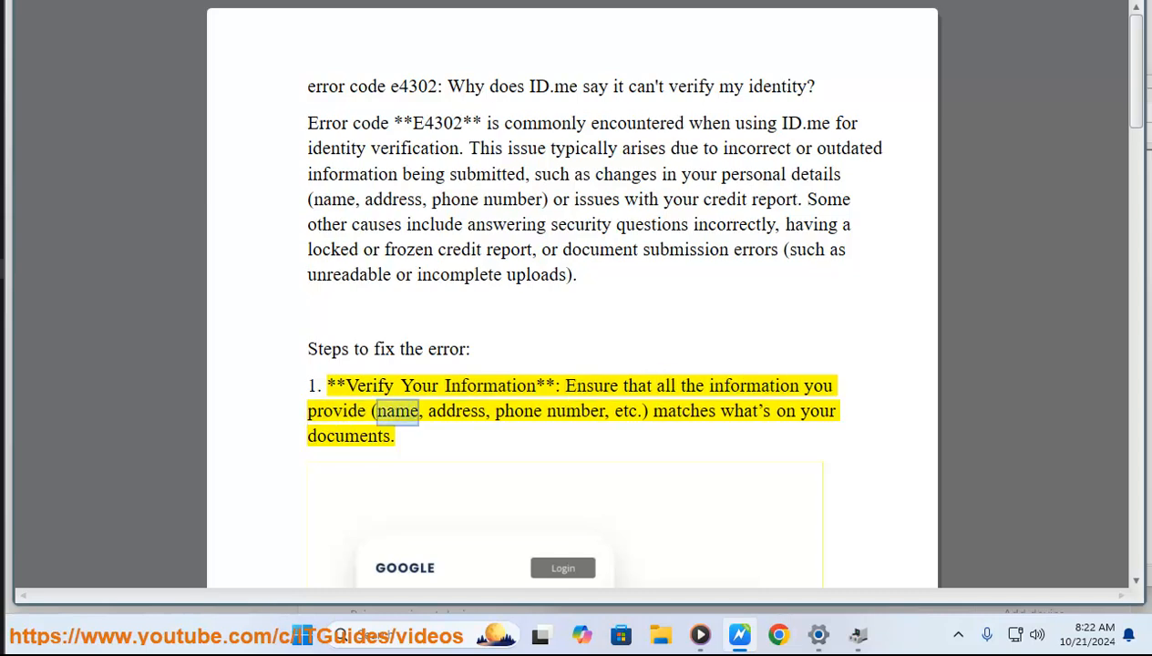
pyautogui.doubleClick(575, 411)
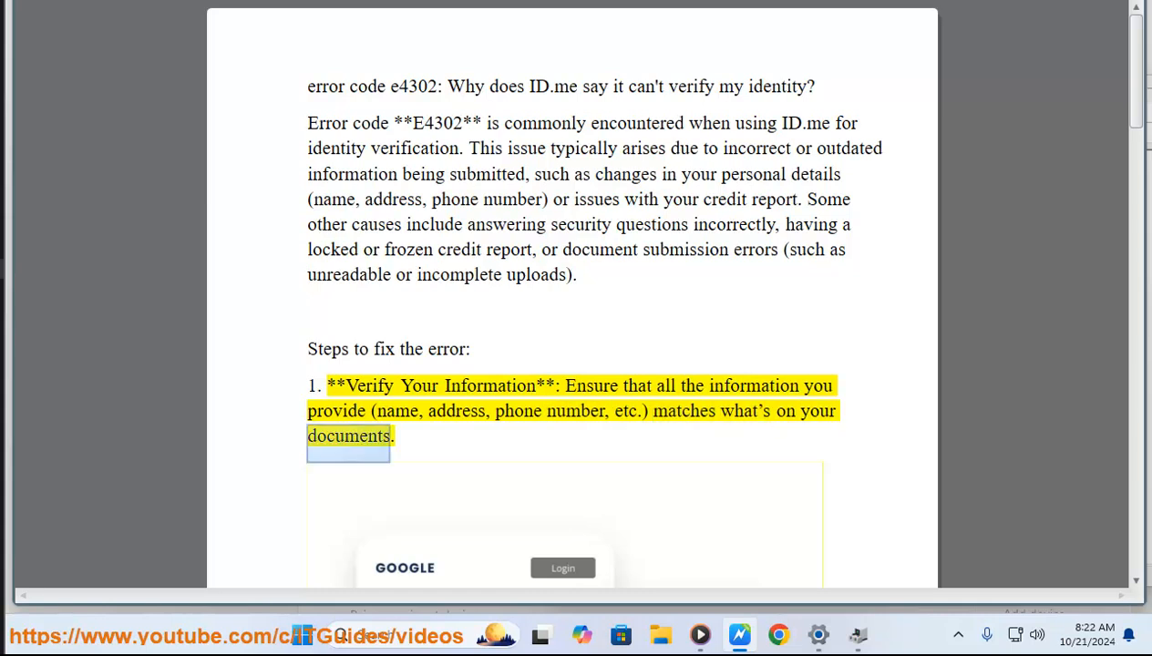
# - Scroll past the verification image to step 2, Check for Typos
pyautogui.scroll(-3)
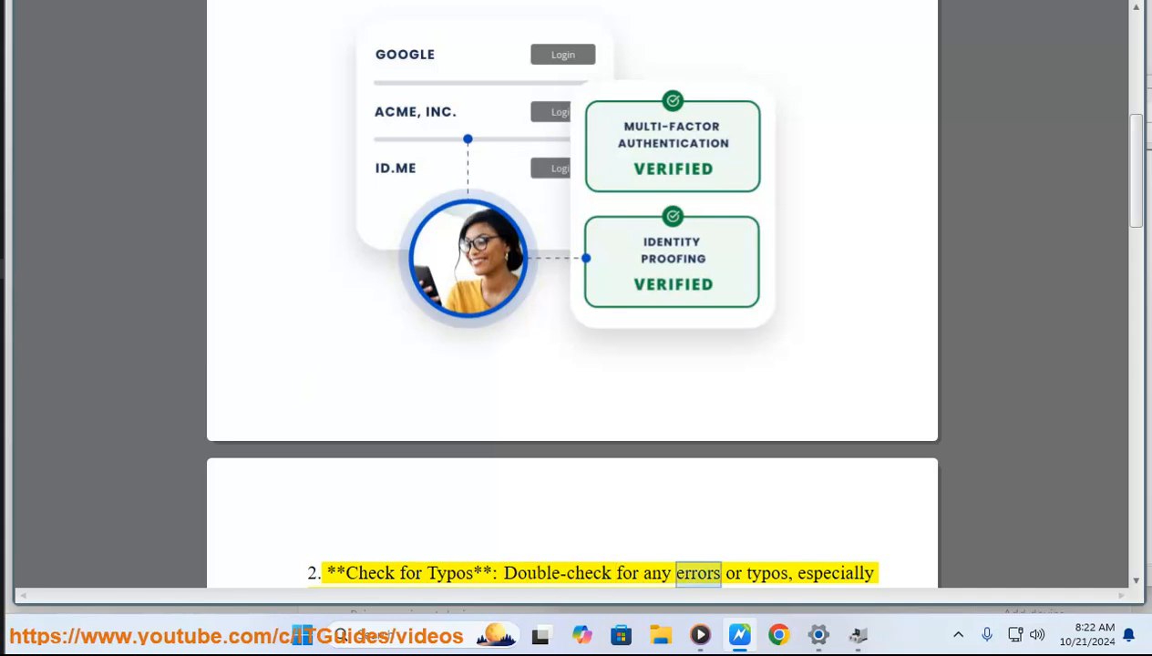
pyautogui.scroll(-3)
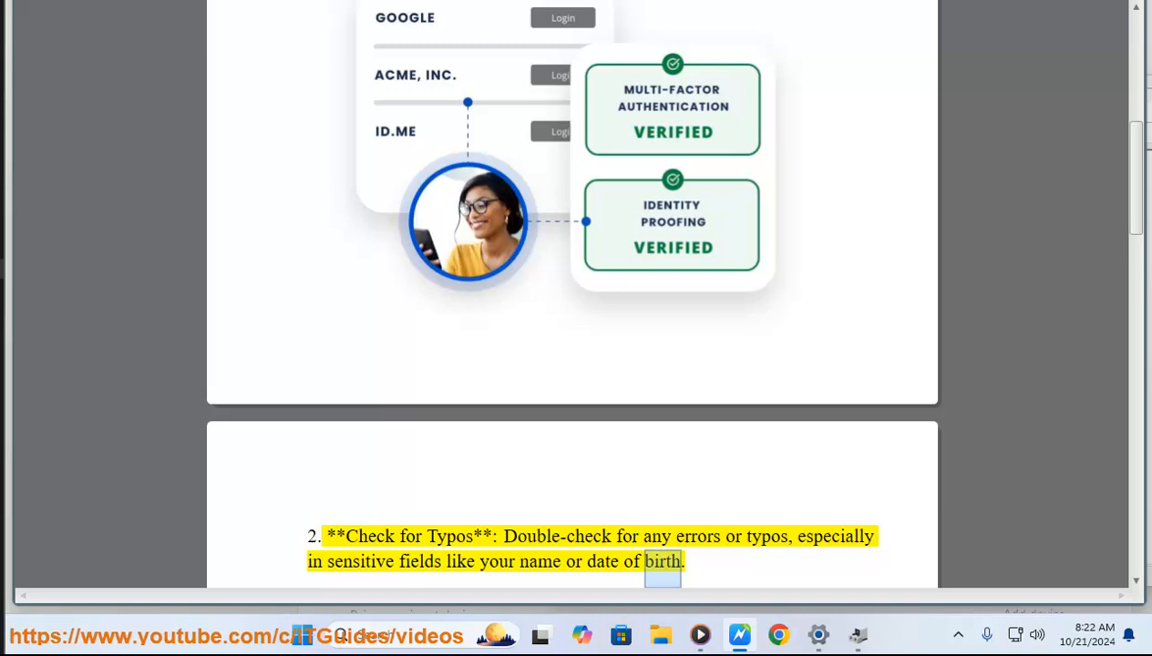
pyautogui.scroll(-3)
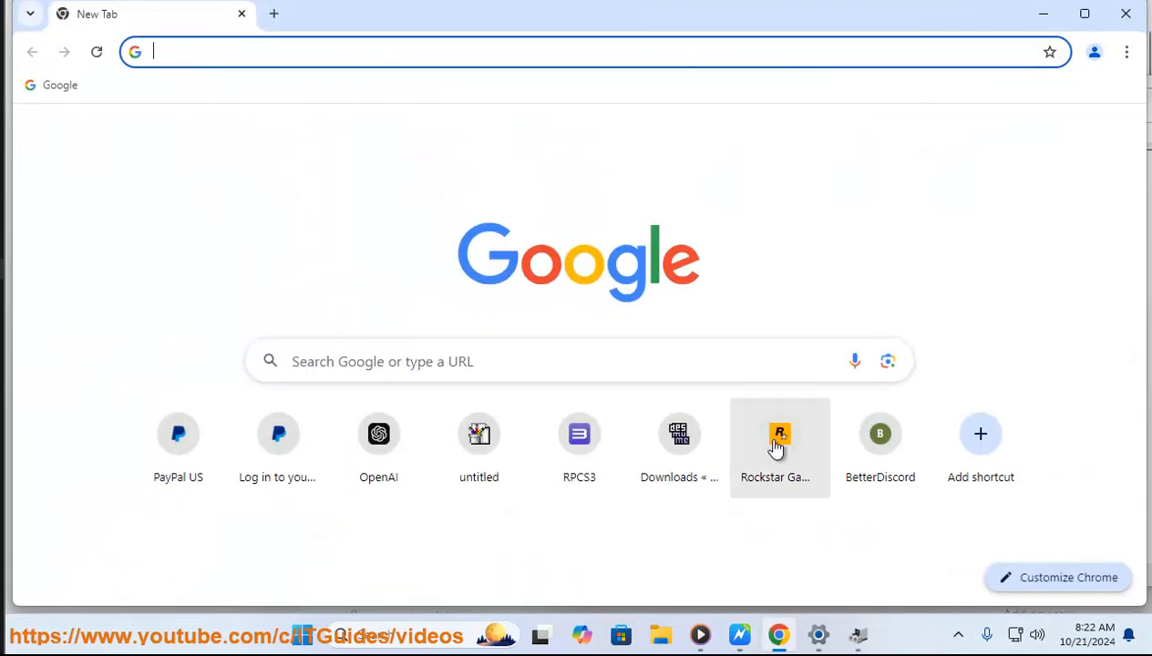
# - Search Chrome settings for 'cache' and bring up Delete browsing data set to All time
pyautogui.click(1127, 52)
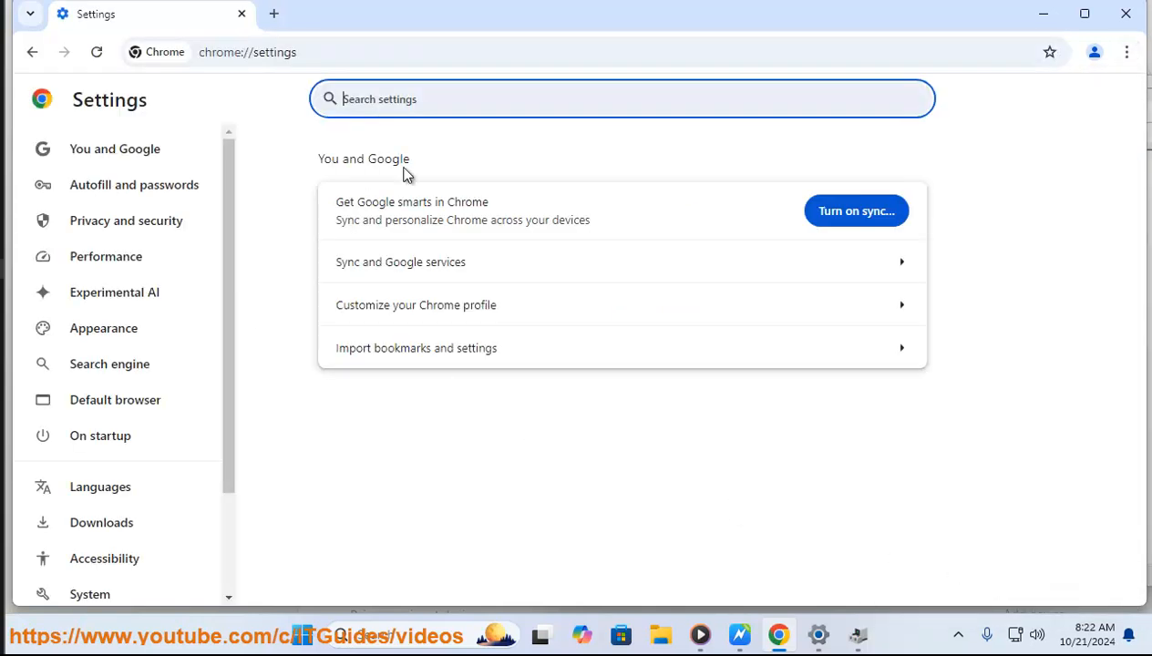
pyautogui.write('cache')
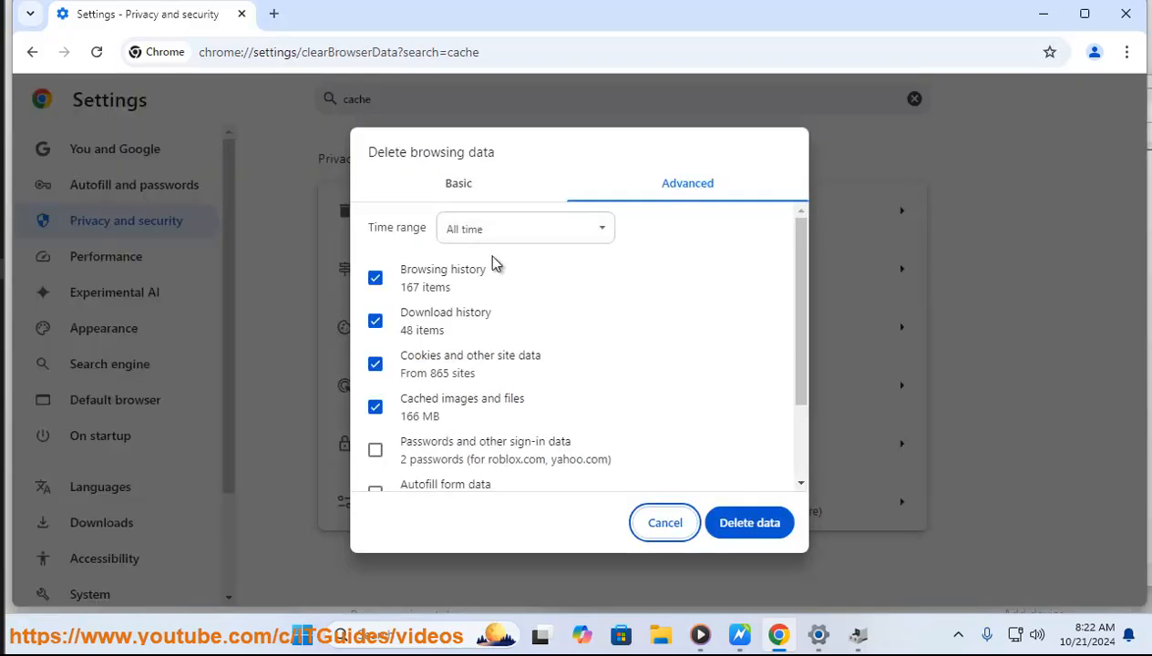
pyautogui.click(665, 523)
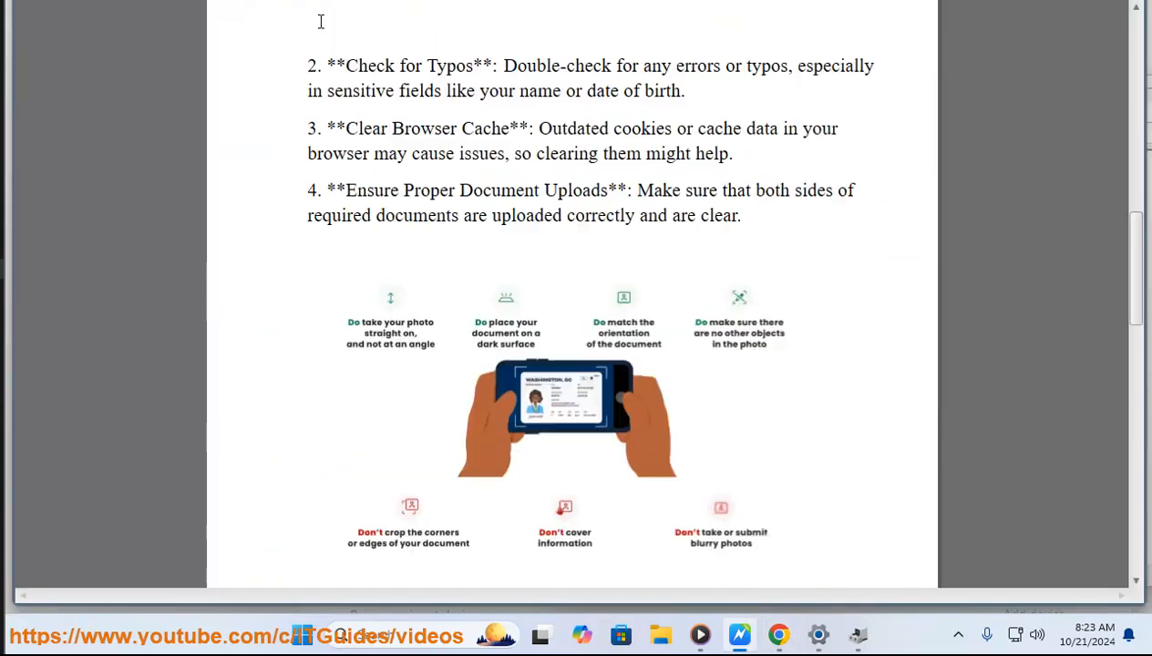
# - Scroll through fix steps 3 and 4 to step 5, Check Credit Report, highlighting a word
pyautogui.scroll(-3)
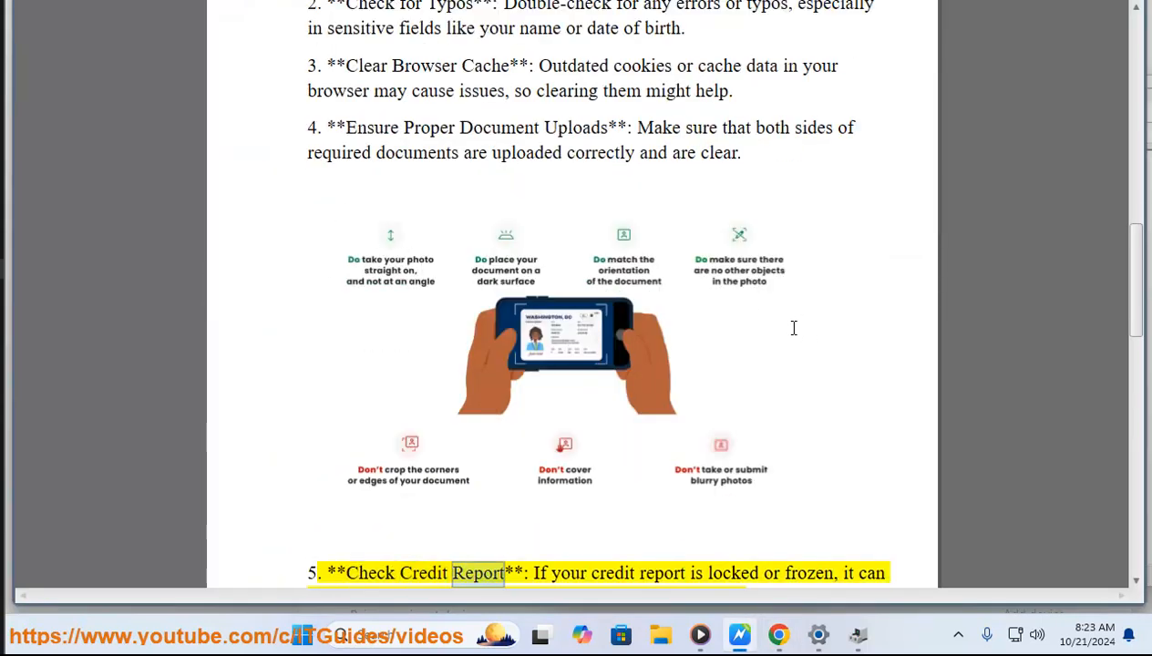
pyautogui.scroll(-3)
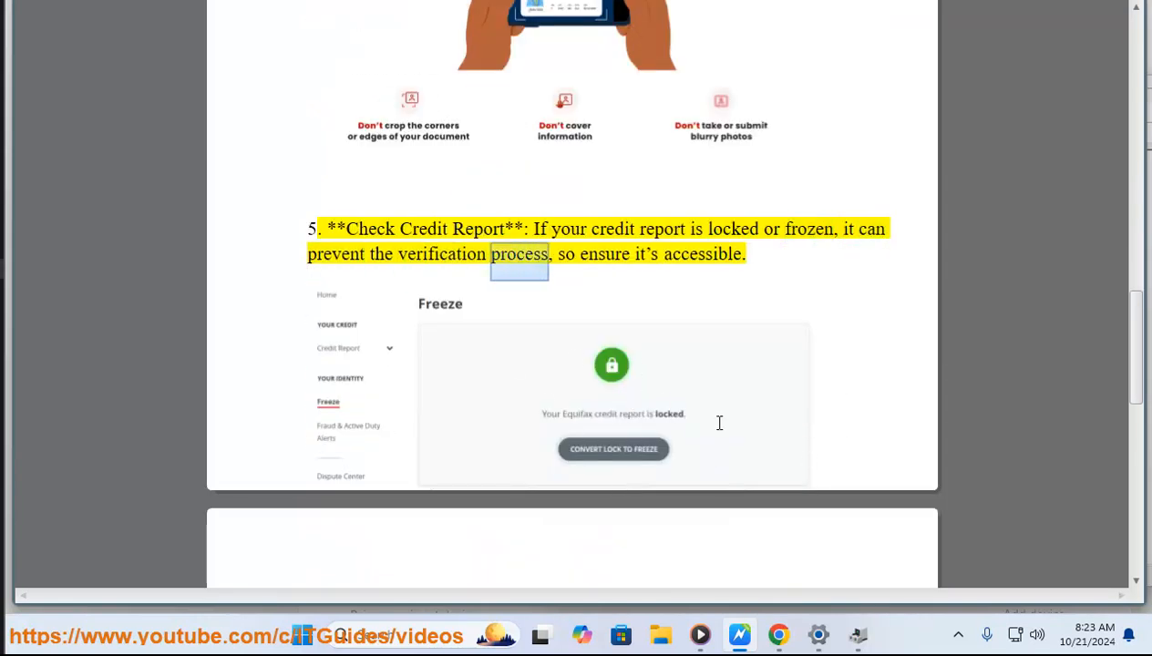
pyautogui.doubleClick(701, 254)
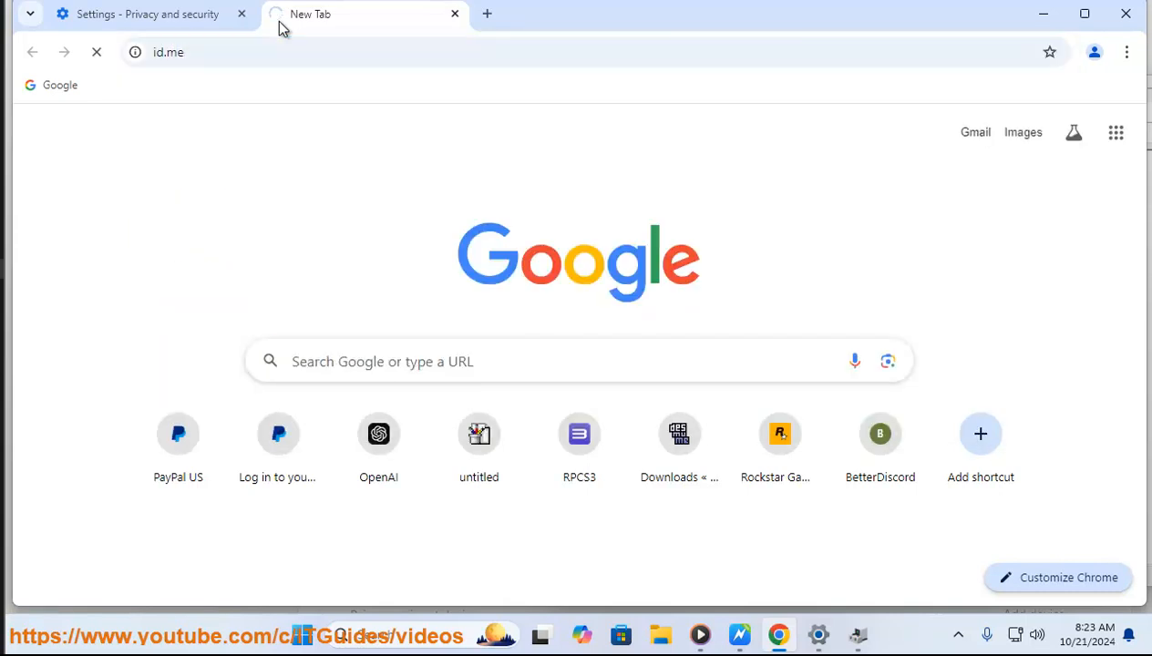
pyautogui.moveTo(287, 39)
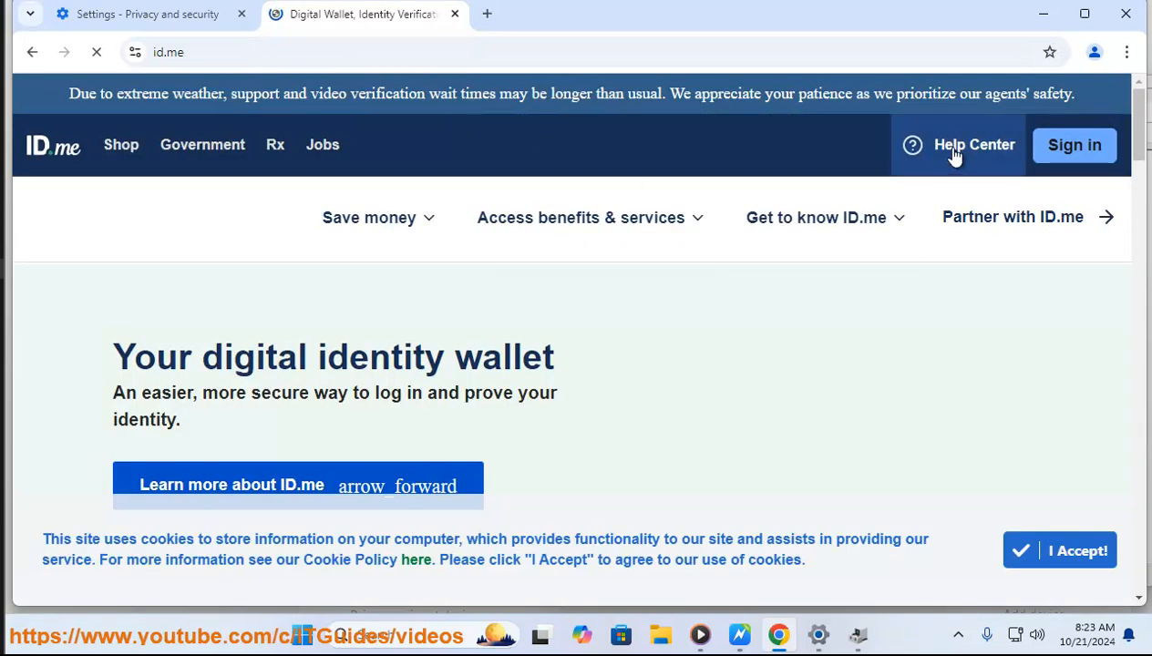
# - Open the ID.me Help Center from the site header
pyautogui.click(973, 144)
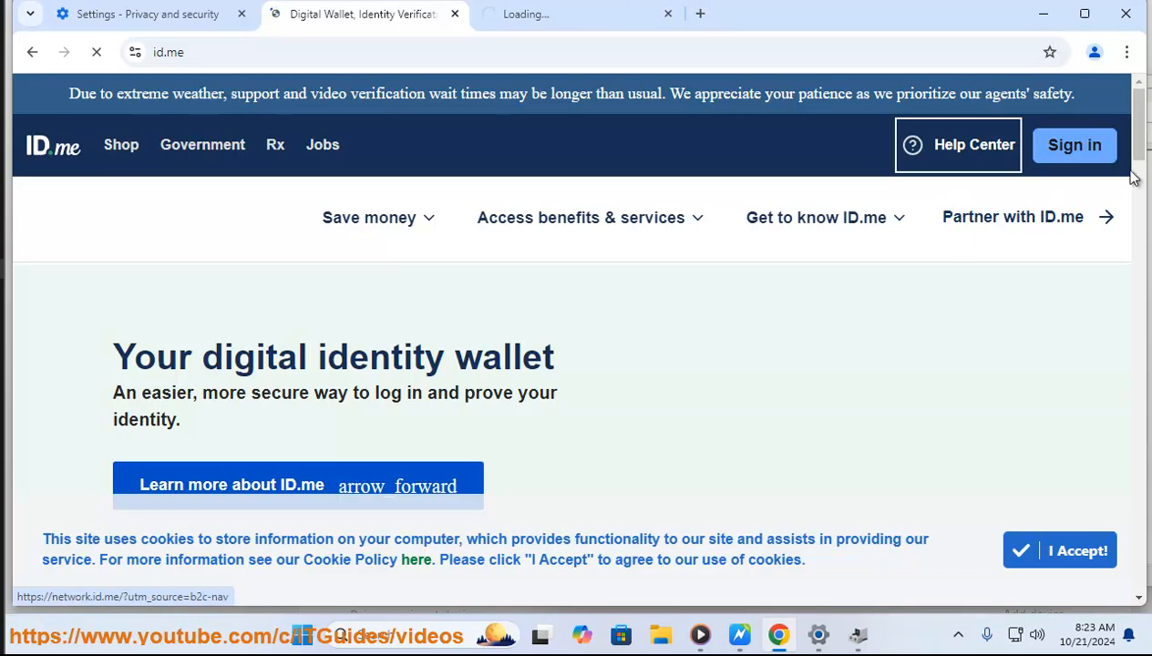